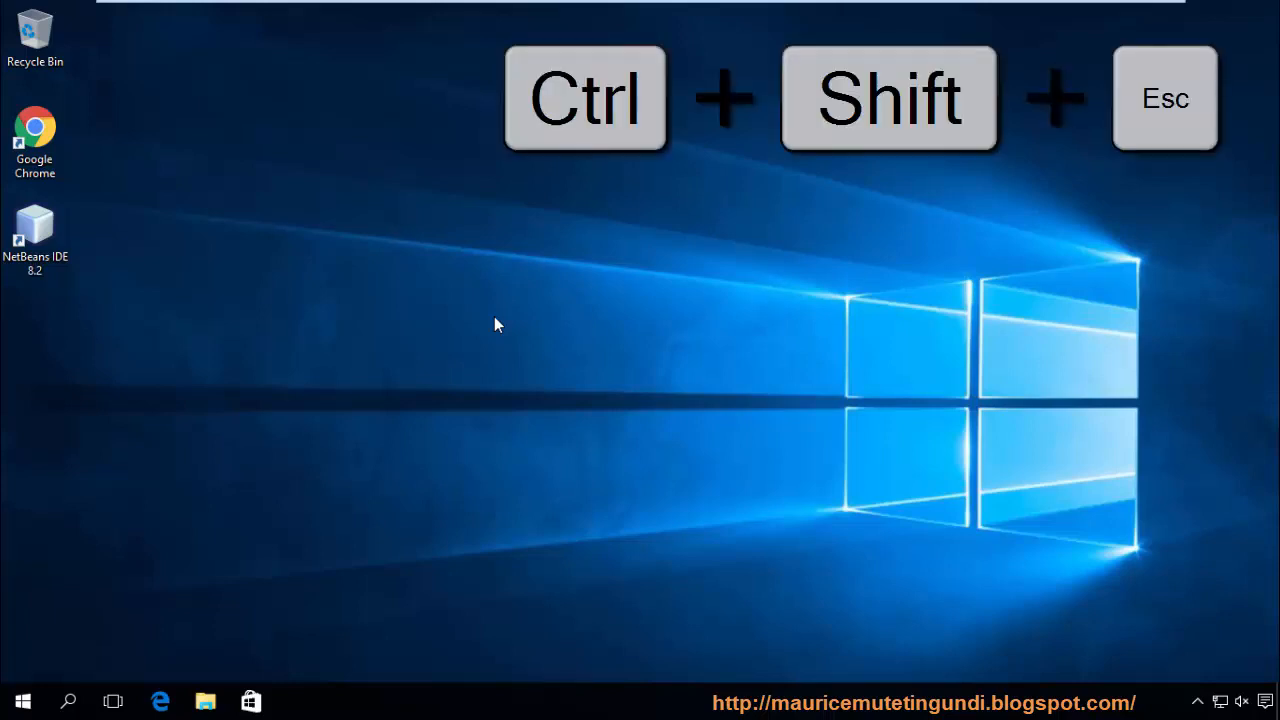
# Bring up Task Manager from the desktop with Ctrl+Shift+Esc
pyautogui.press('ctrl+shift+esc')
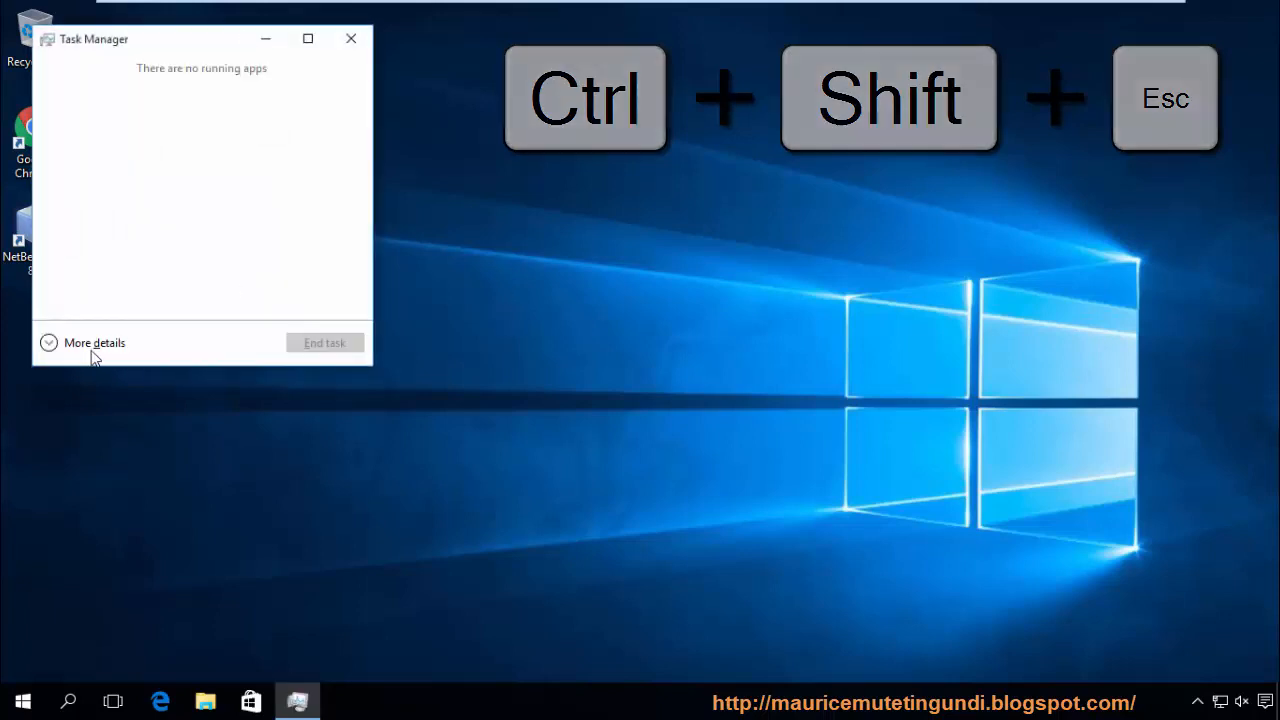
# Expand to More details, restart the Windows Explorer process, then close Task Manager
pyautogui.click(94, 342)
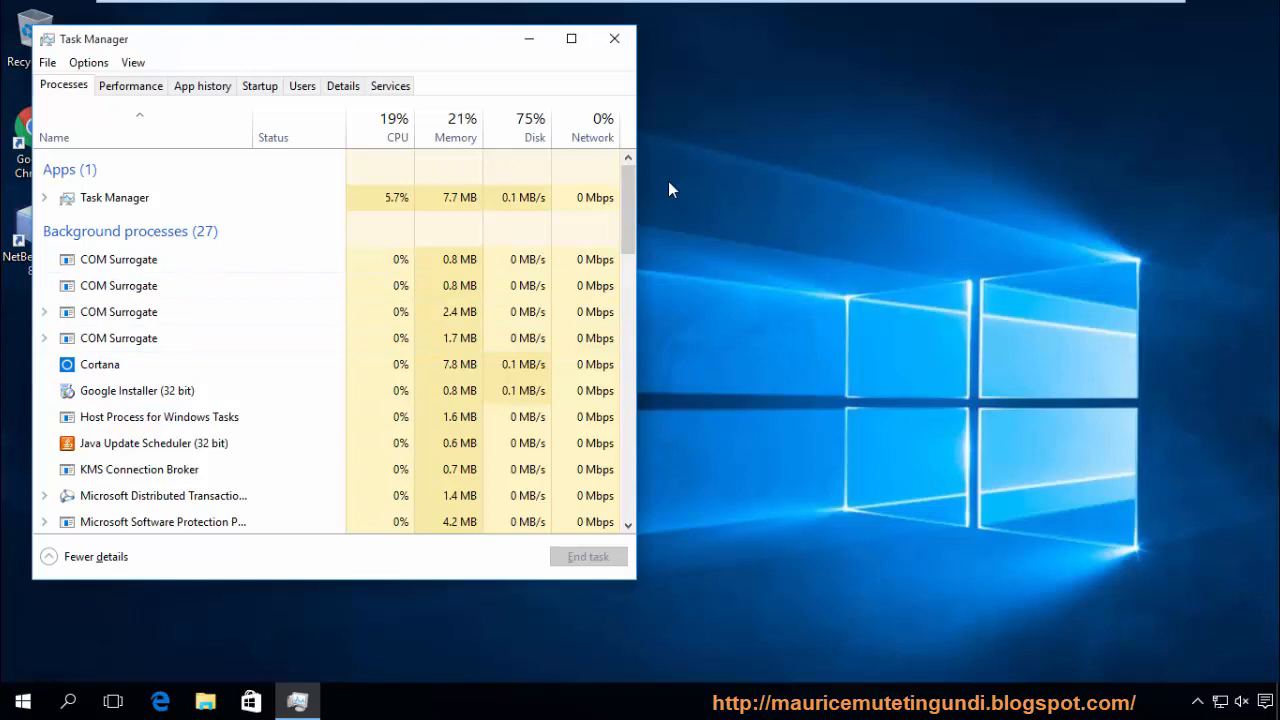
pyautogui.scroll(-3)
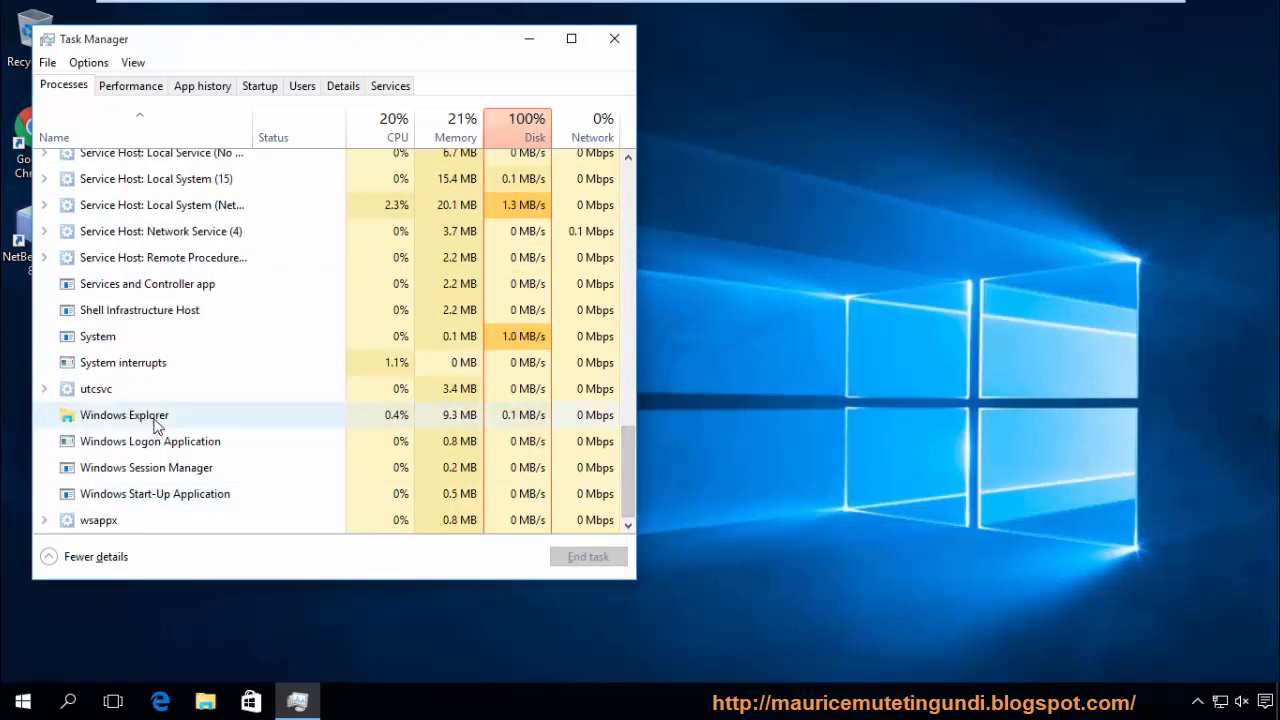
pyautogui.rightClick(124, 414)
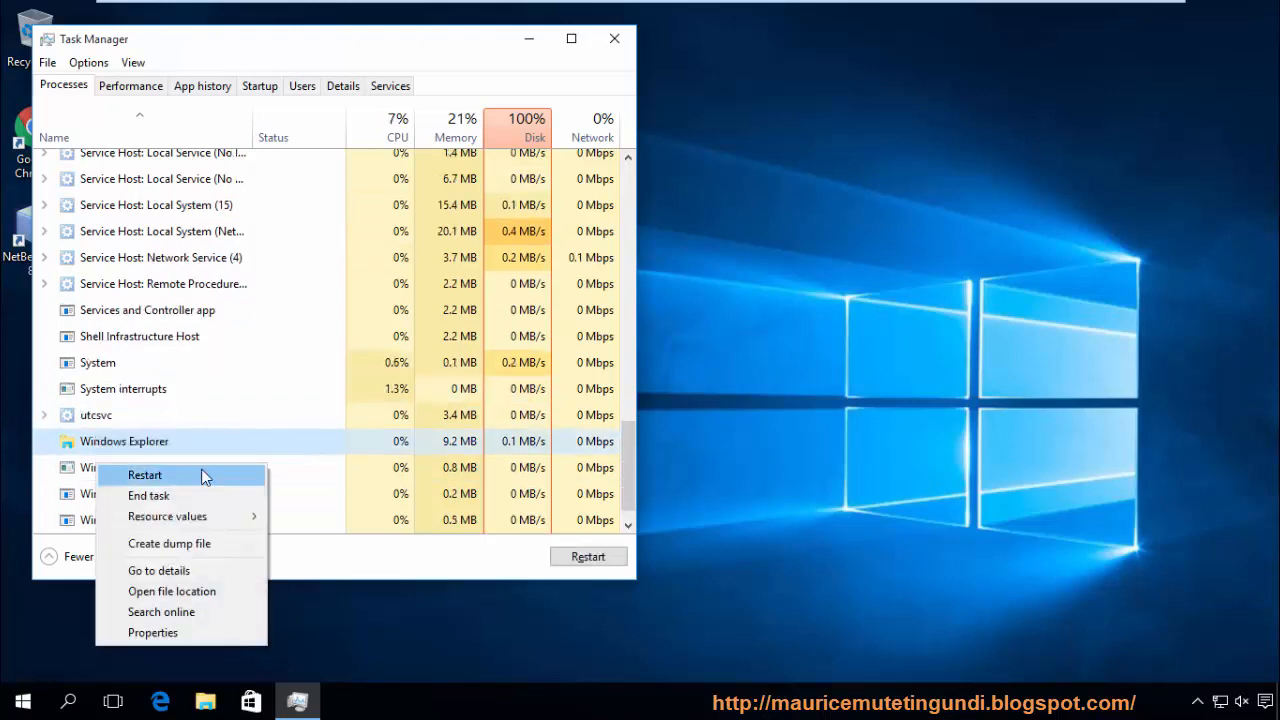
pyautogui.click(144, 474)
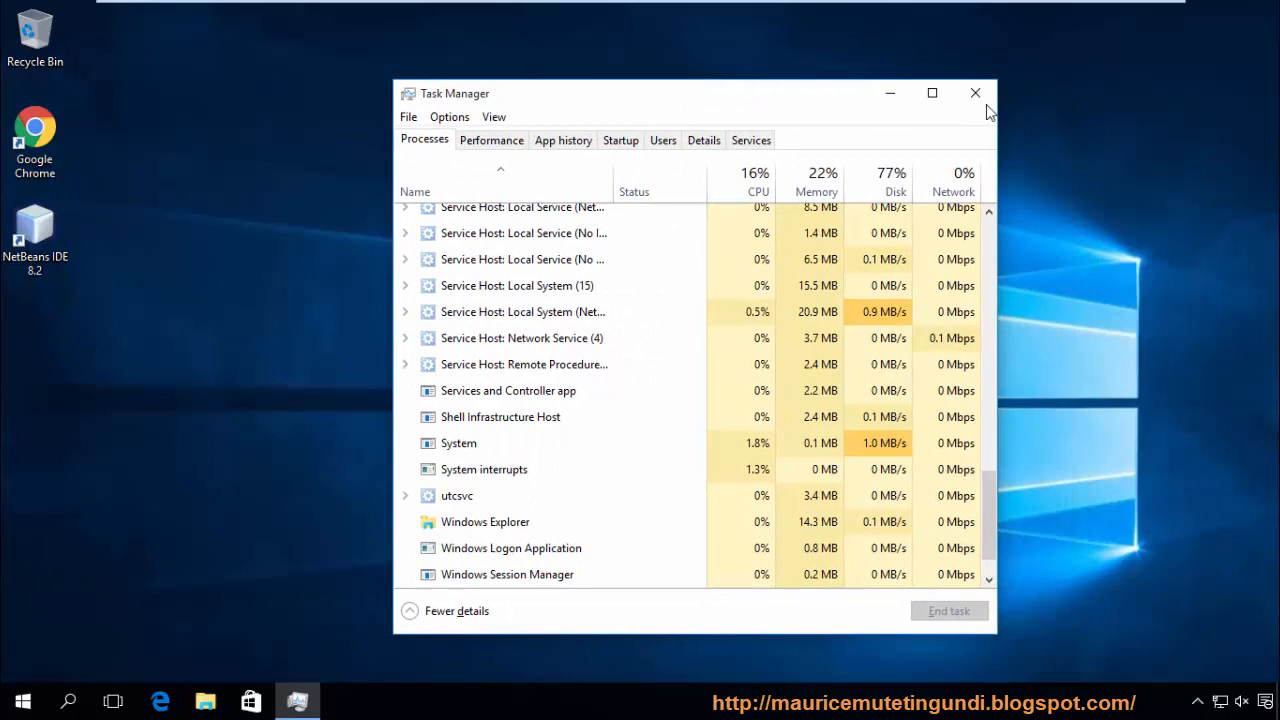
pyautogui.click(976, 94)
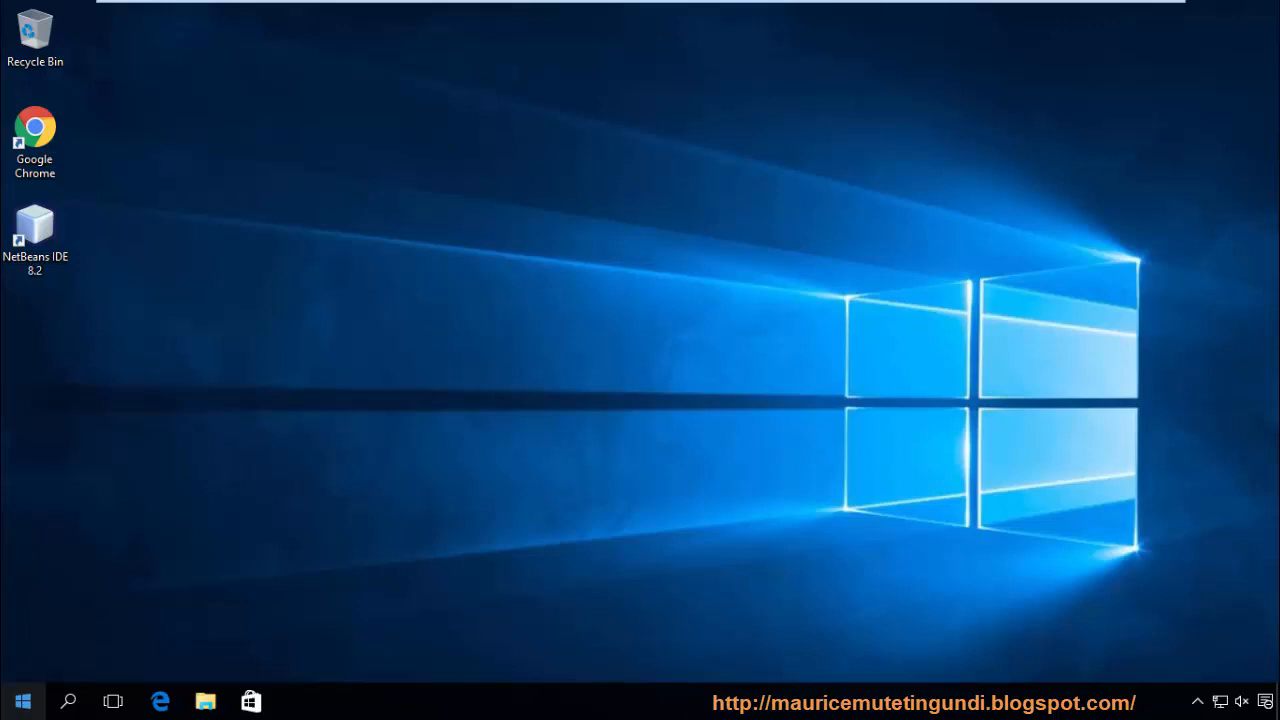
# Launch a Command Prompt from the Start button's Run dialog using cmd
pyautogui.rightClick(22, 700)
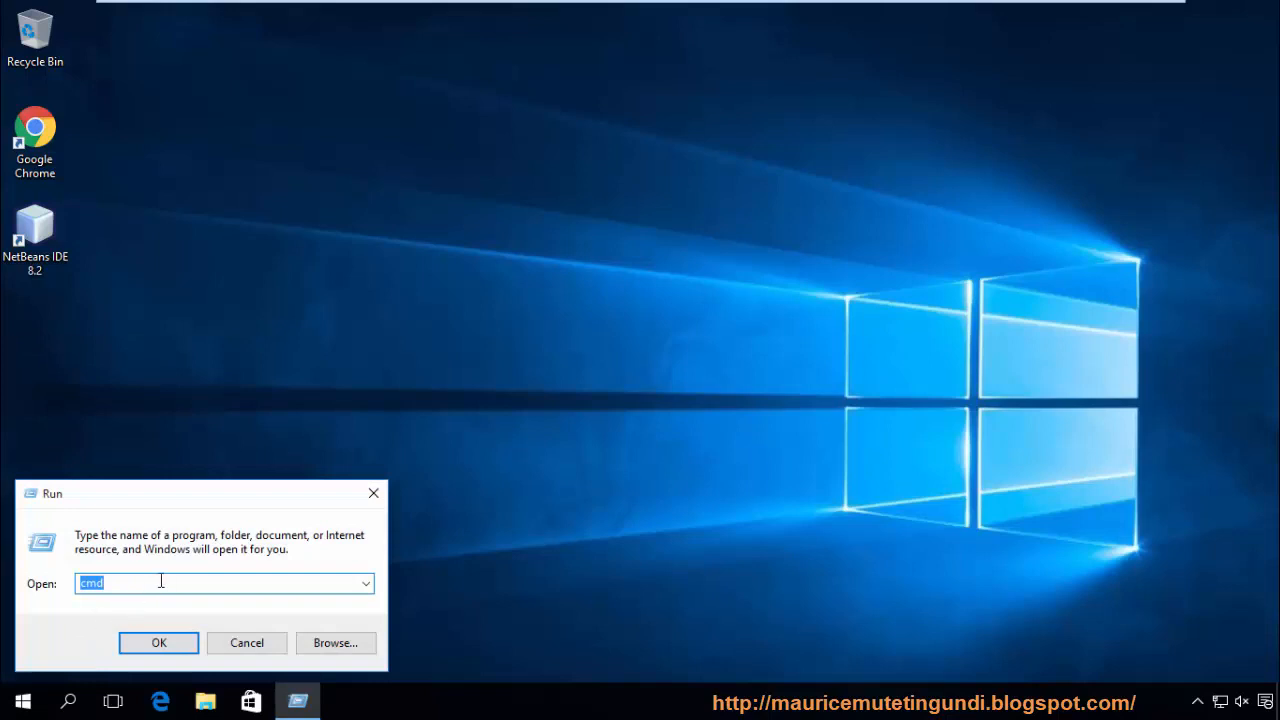
pyautogui.moveTo(168, 606)
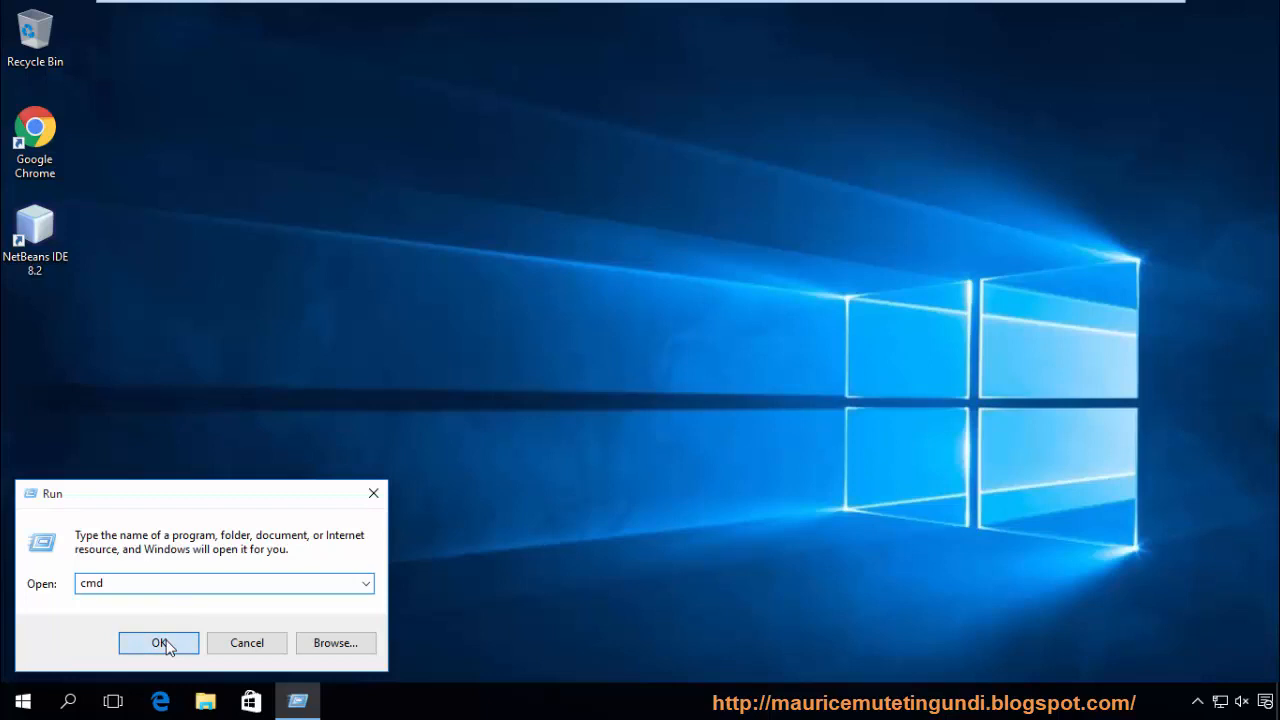
pyautogui.click(158, 642)
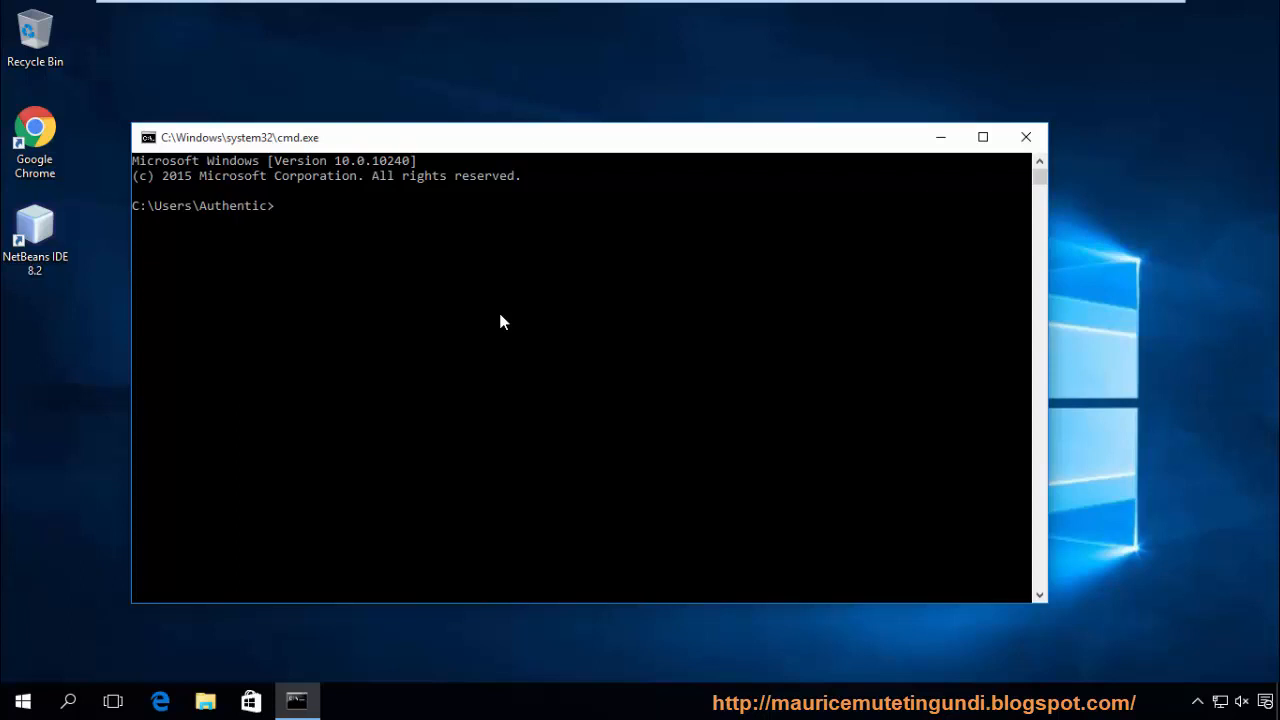
# Run taskkill /f /im explorer.exe to forcefully terminate Explorer
pyautogui.write('kill')
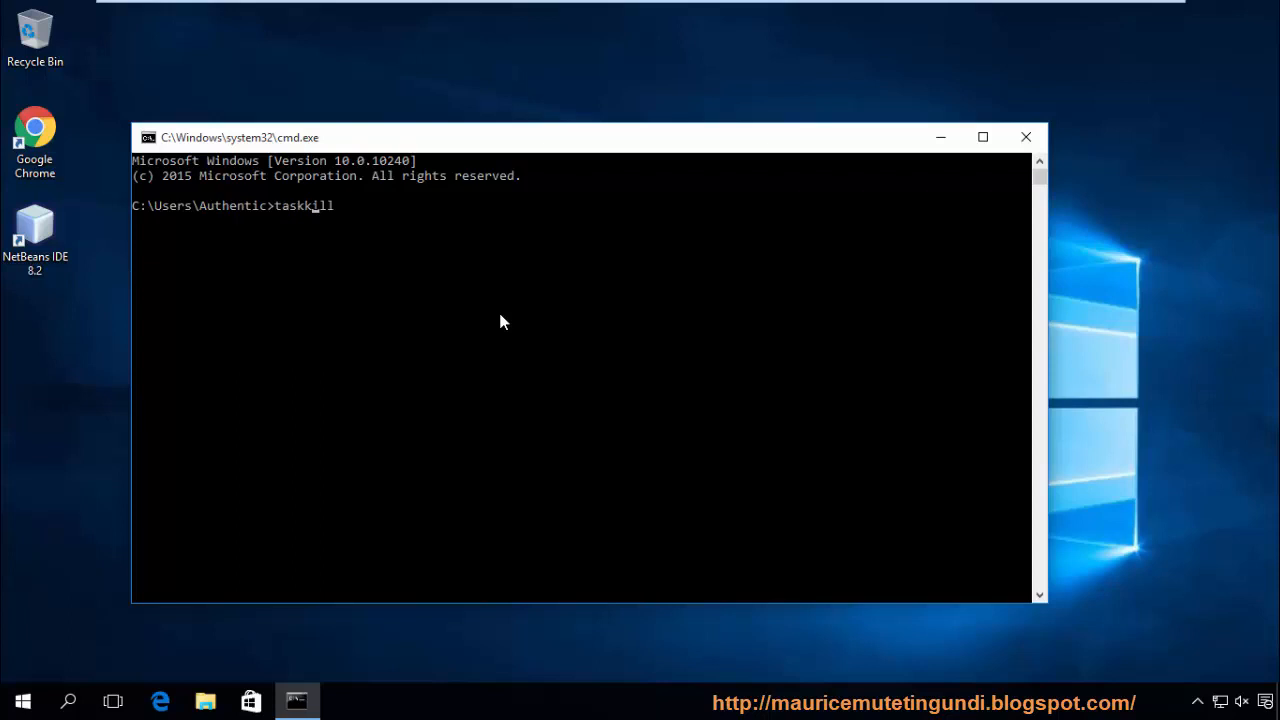
pyautogui.write('" "')
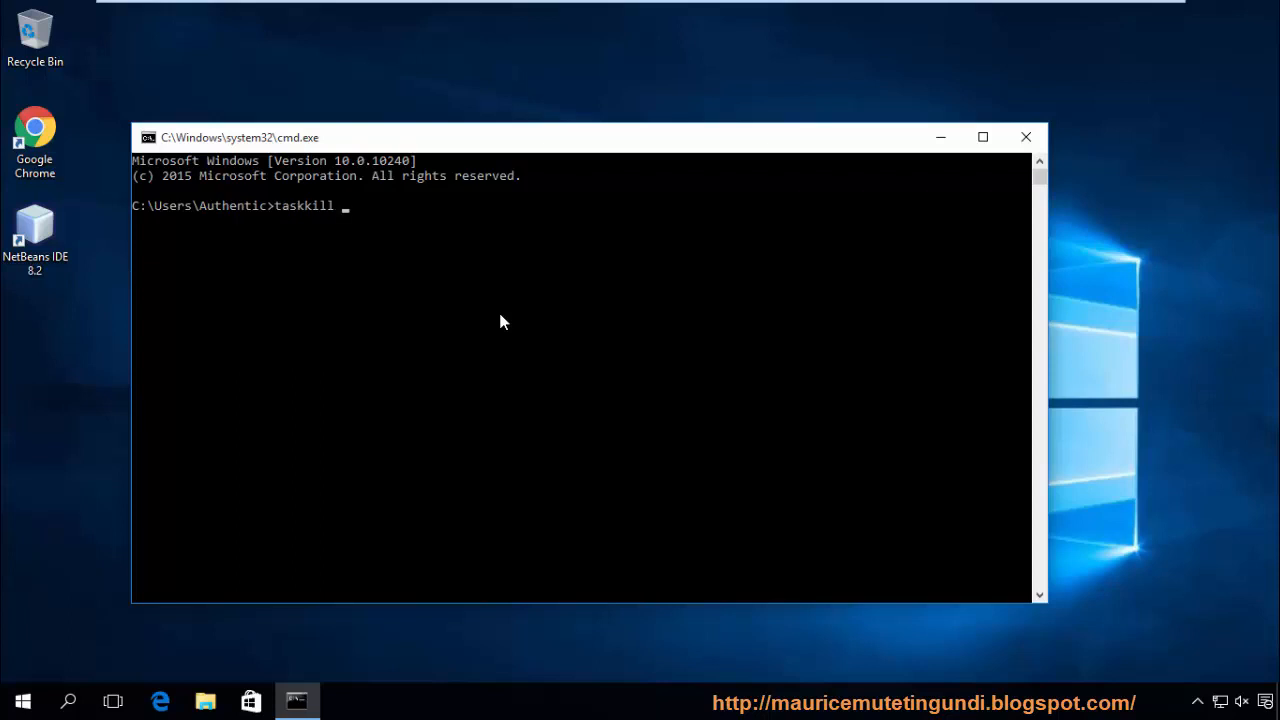
pyautogui.write('/f /im')
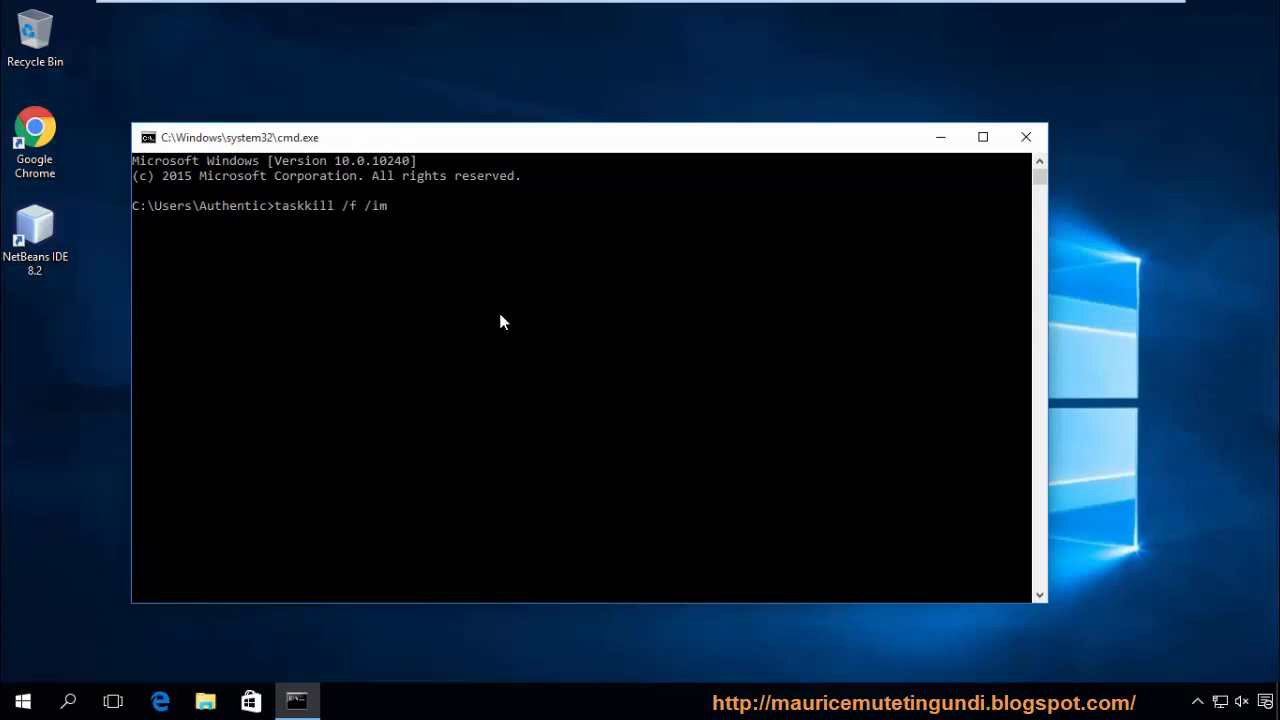
pyautogui.write('explo')
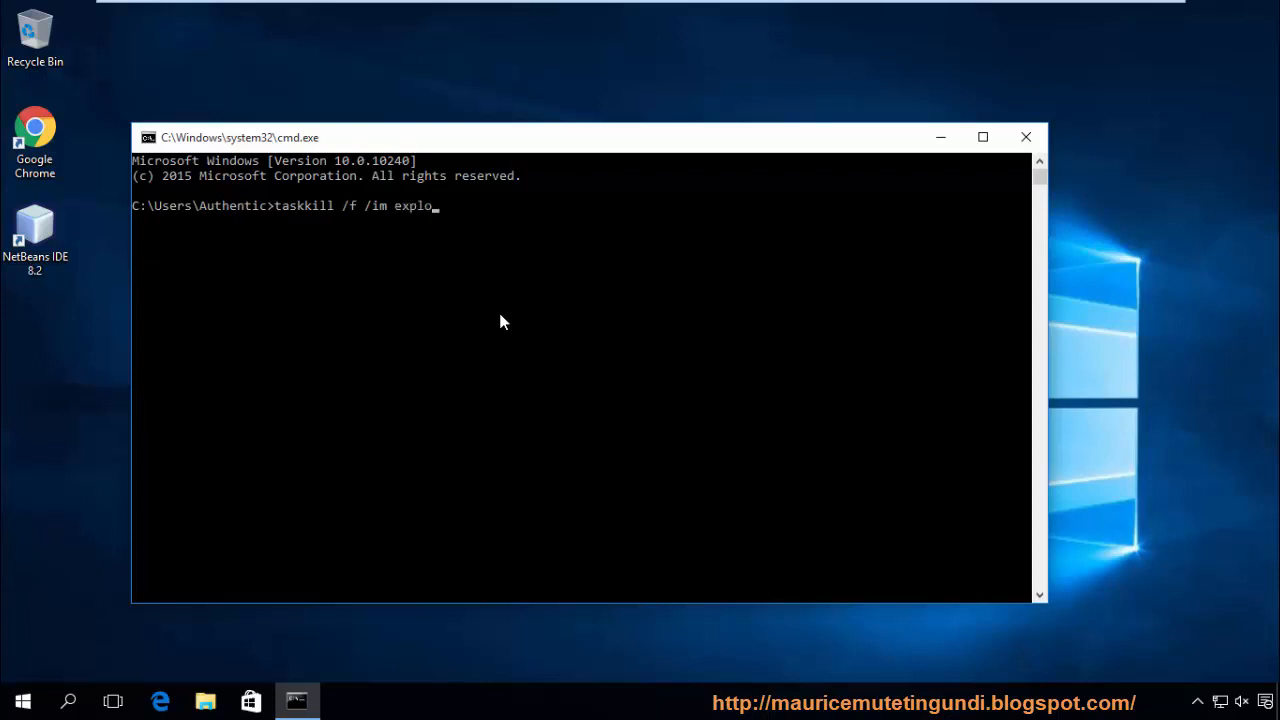
pyautogui.write('rer')
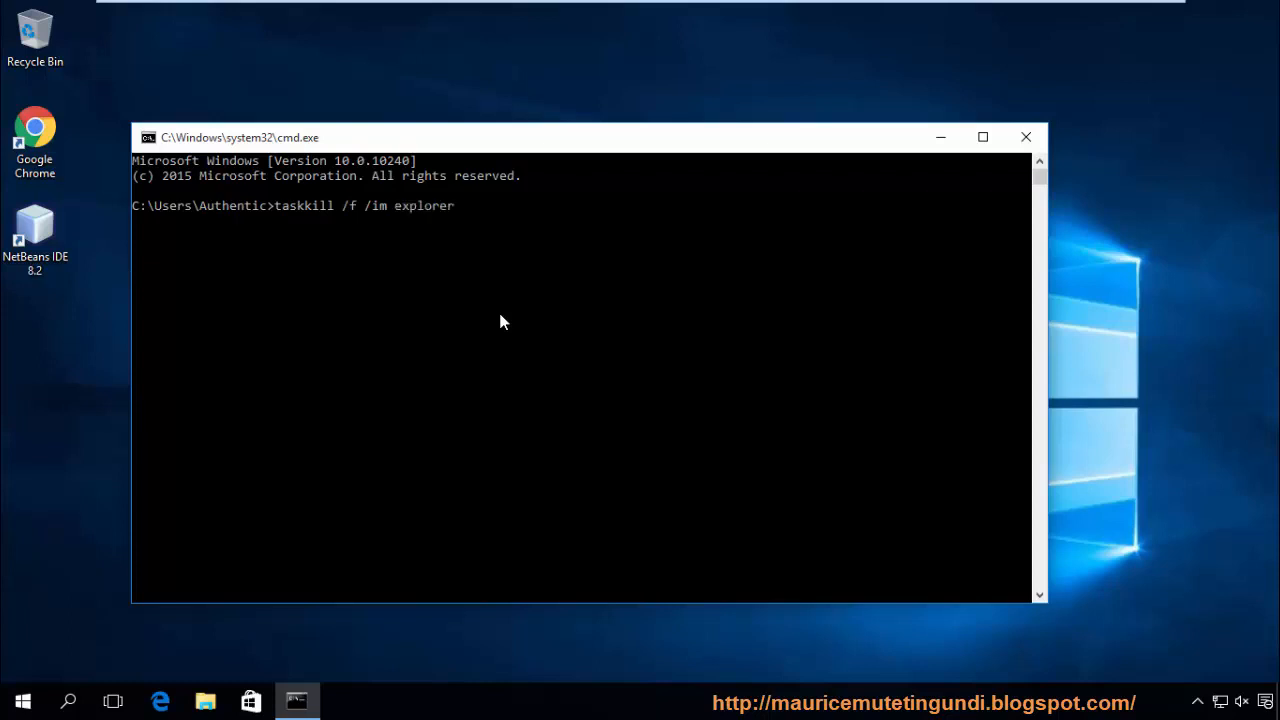
pyautogui.write('.exe')
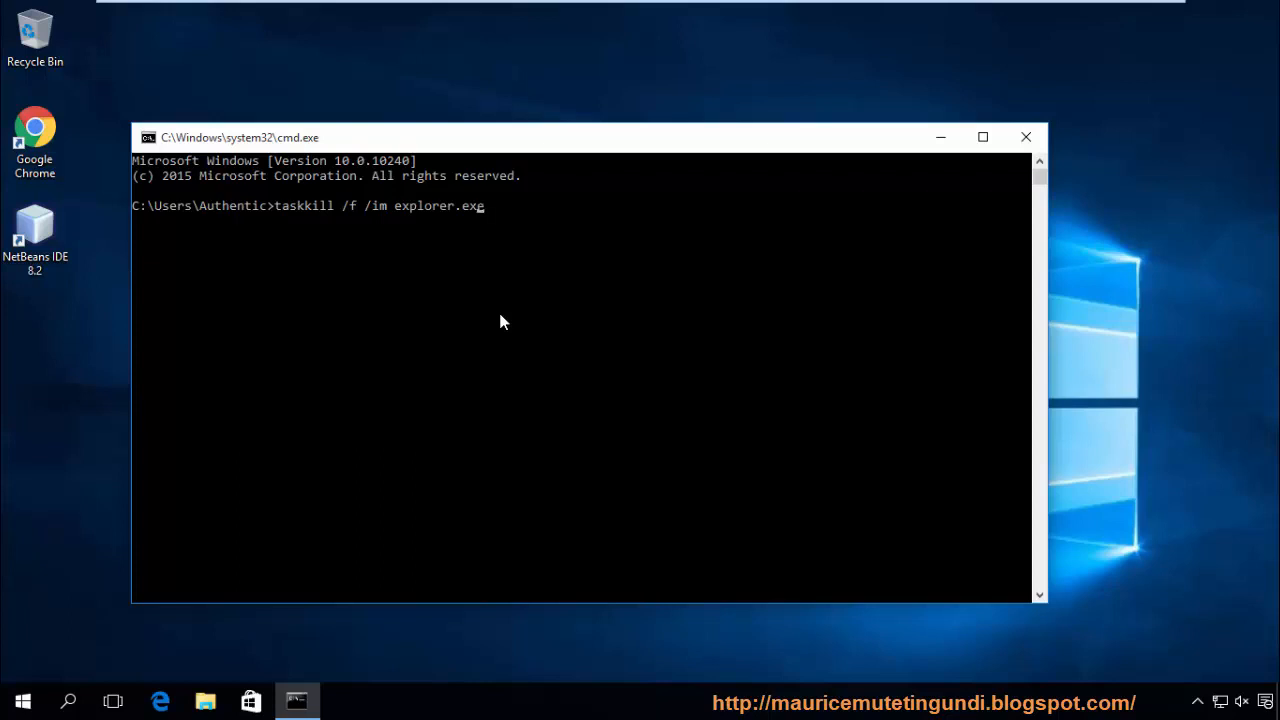
pyautogui.press('enter')
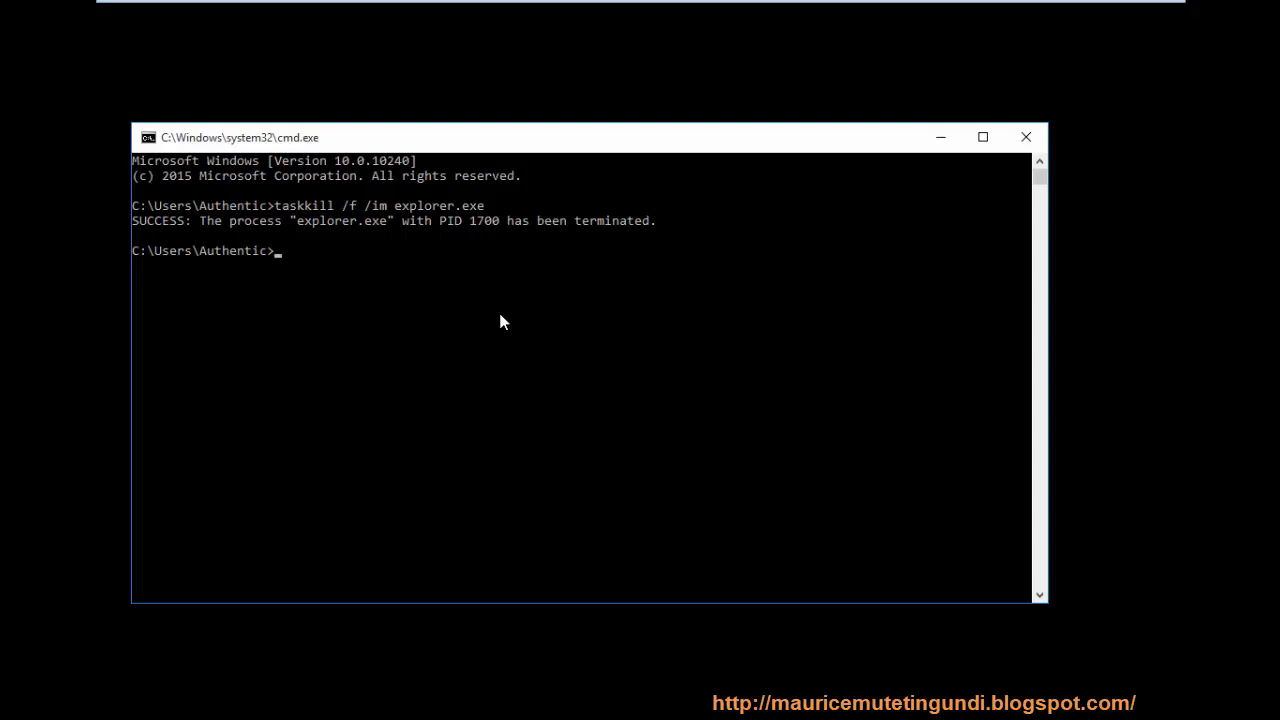
# Enter start explorer.exe at the prompt without running it yet
pyautogui.write('start')
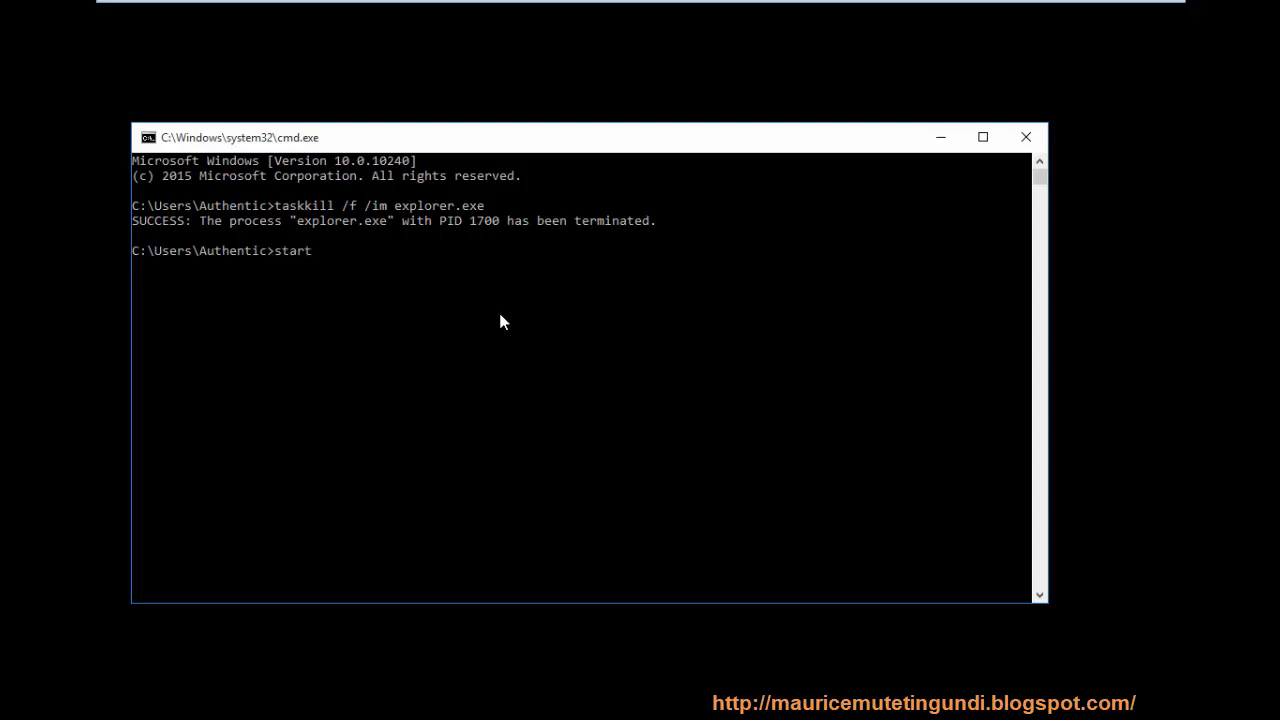
pyautogui.write('explor')
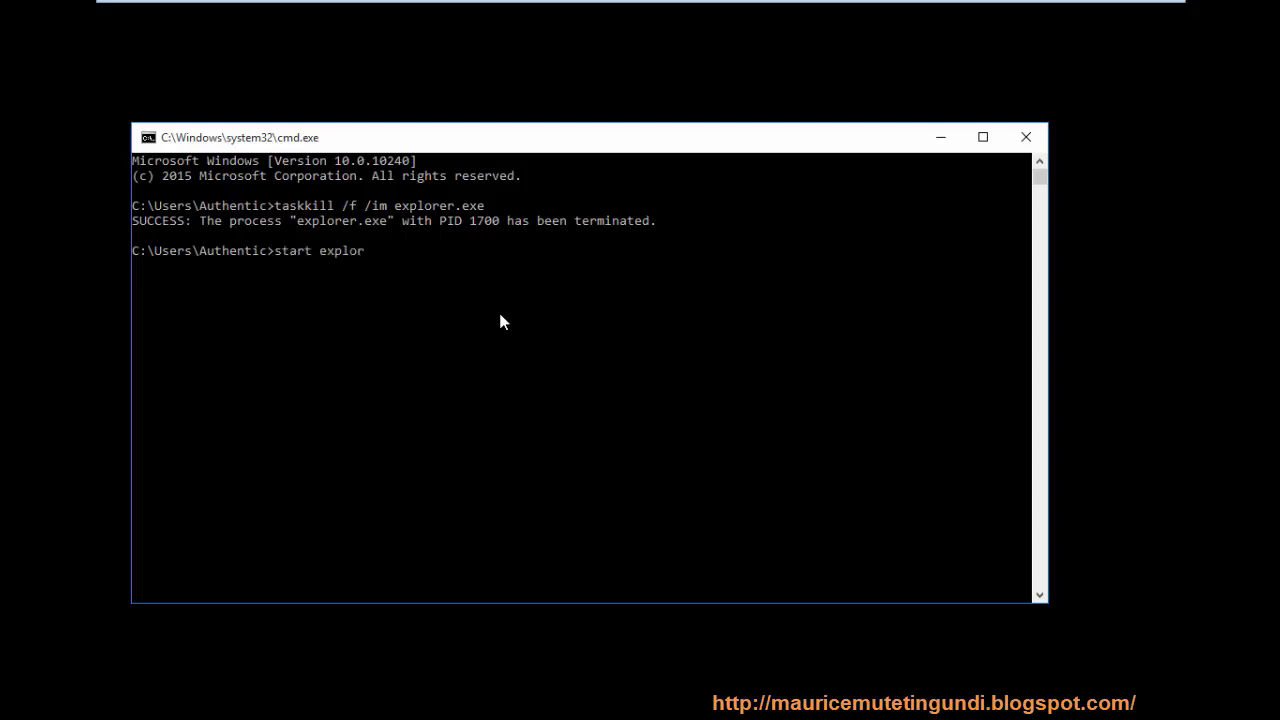
pyautogui.write('er.e')
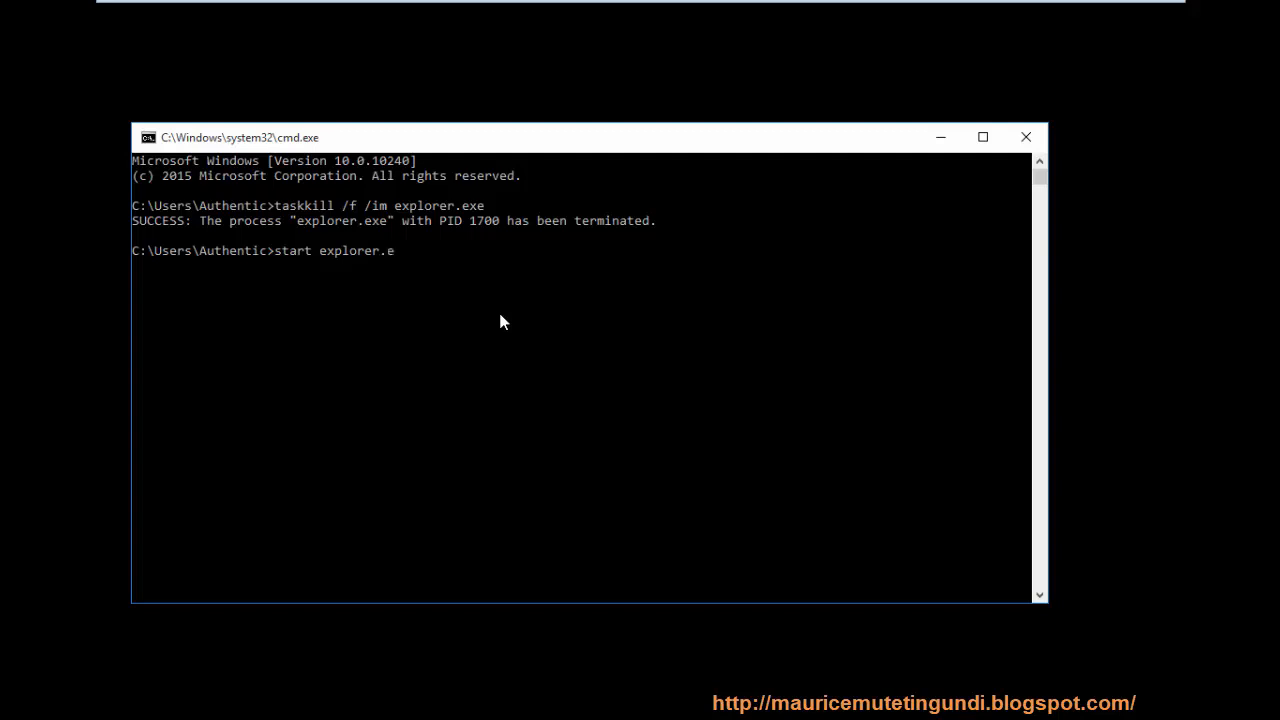
pyautogui.write('xe')
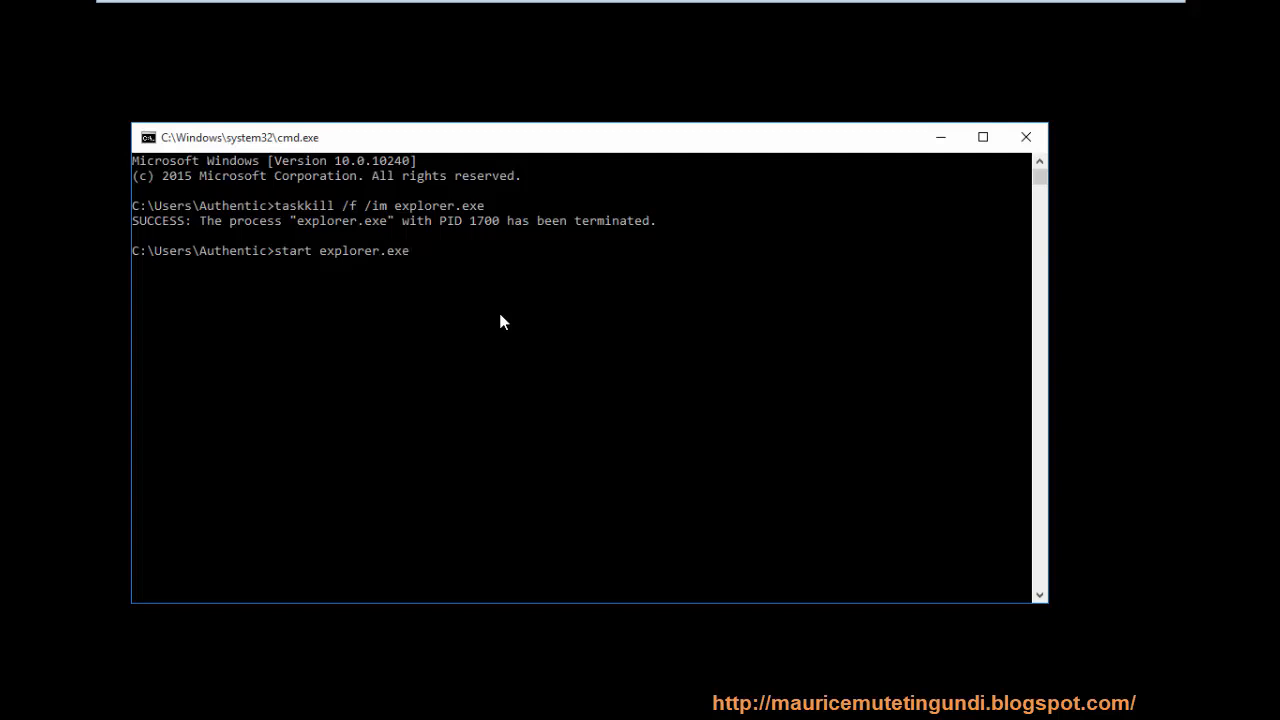